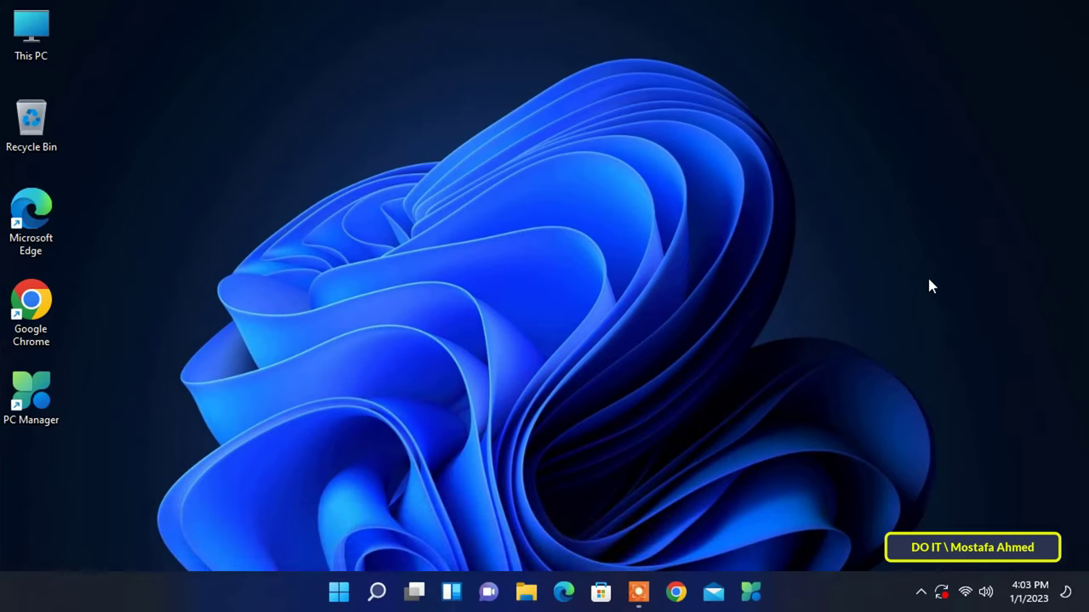
mouse_move(472, 604)
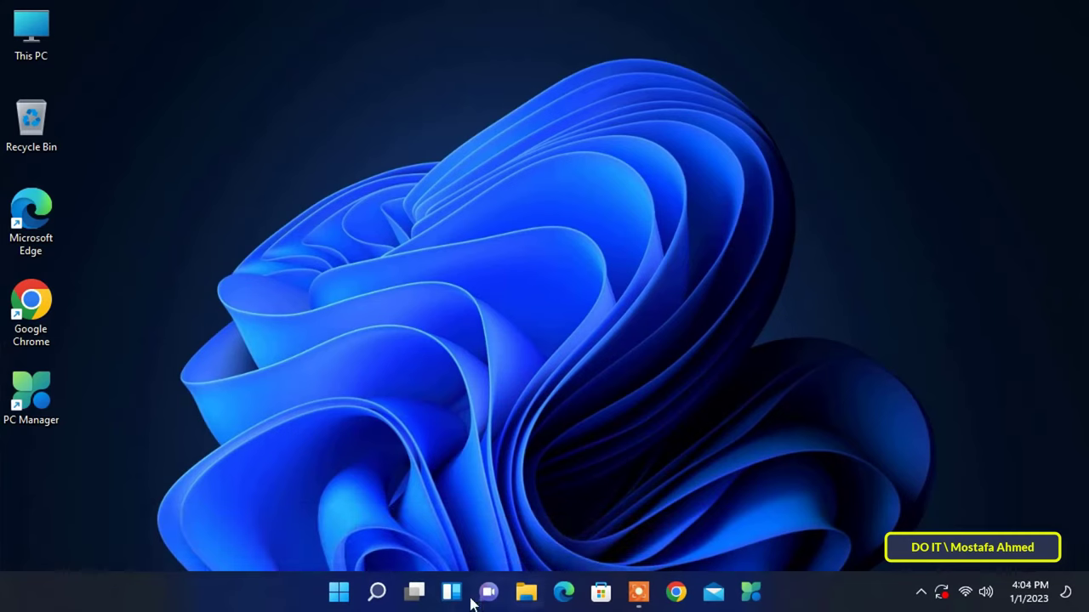
Open Windows search from the taskbar
click(375, 592)
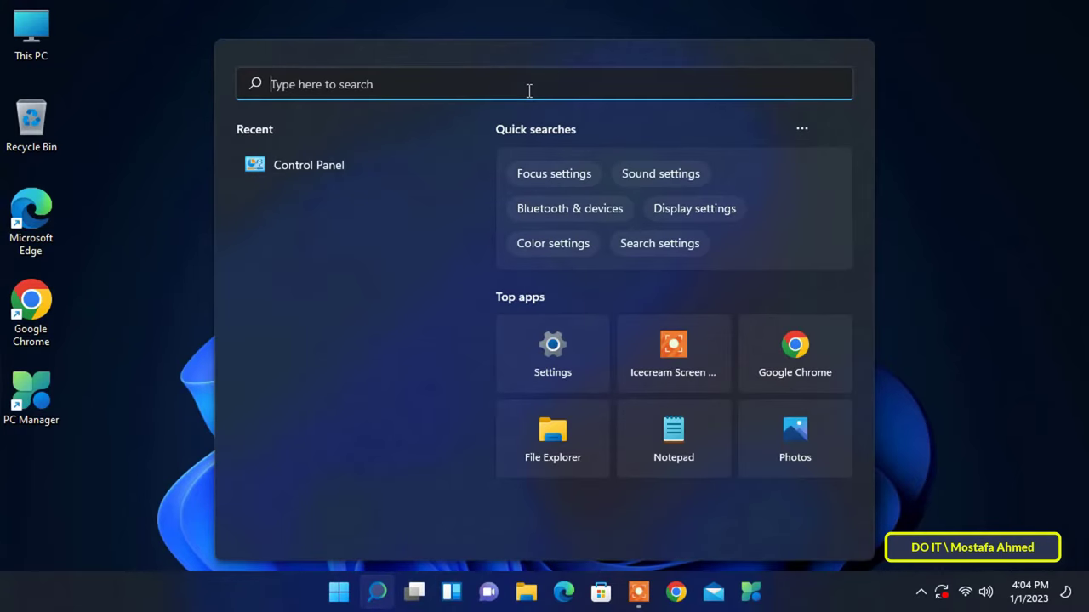
Search for 'control' and launch Control Panel
text(cont)
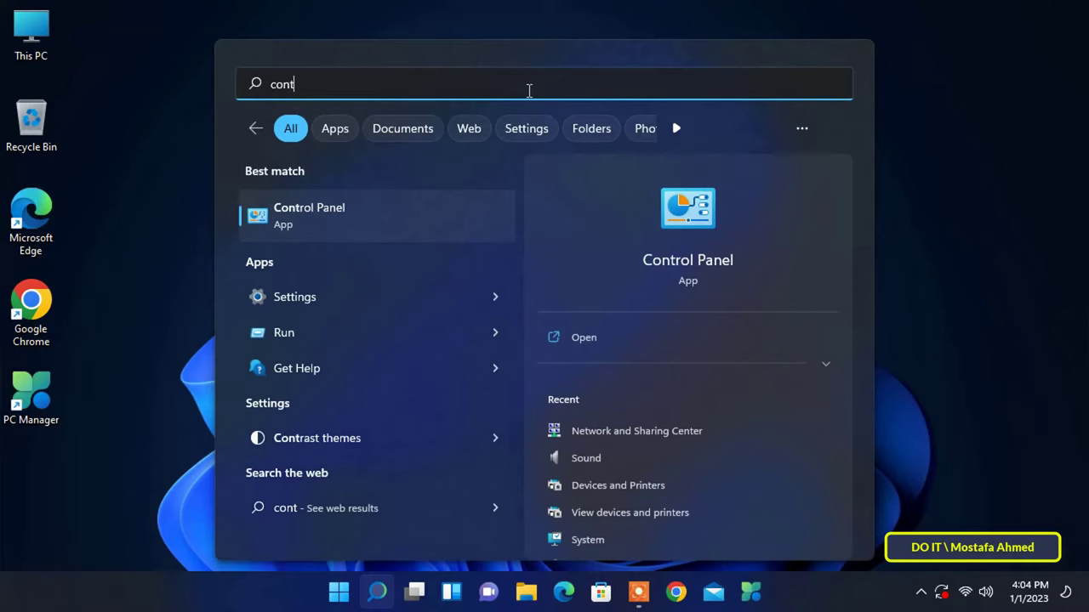
text(r)
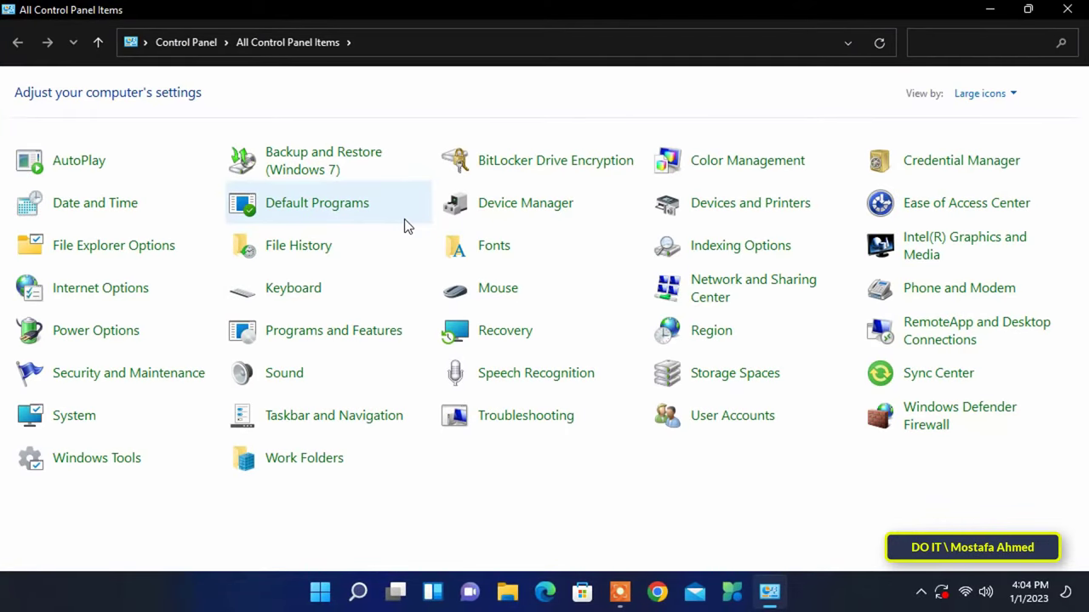
mouse_move(620, 591)
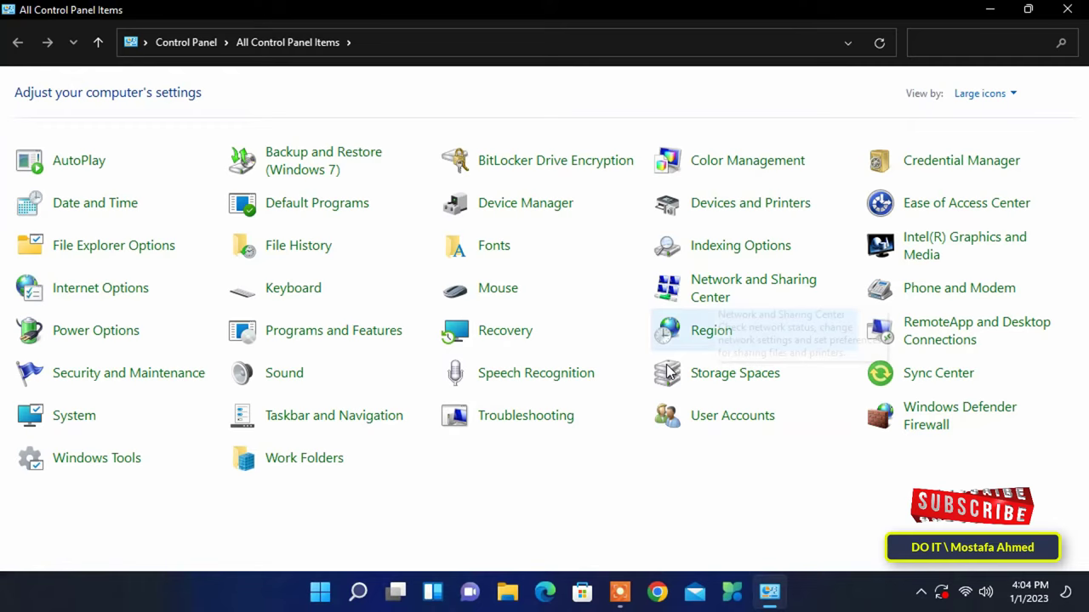
Open Network and Sharing Center from All Control Panel Items
click(753, 288)
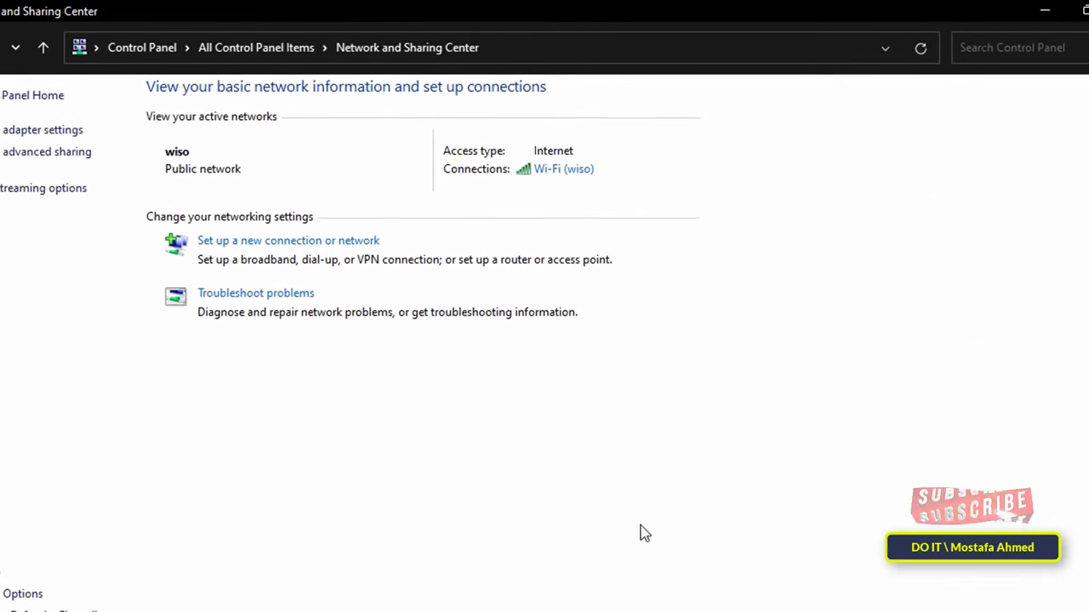
Open the Wi-Fi adapter's Internet Protocol Version 4 (TCP/IPv4) properties
click(564, 169)
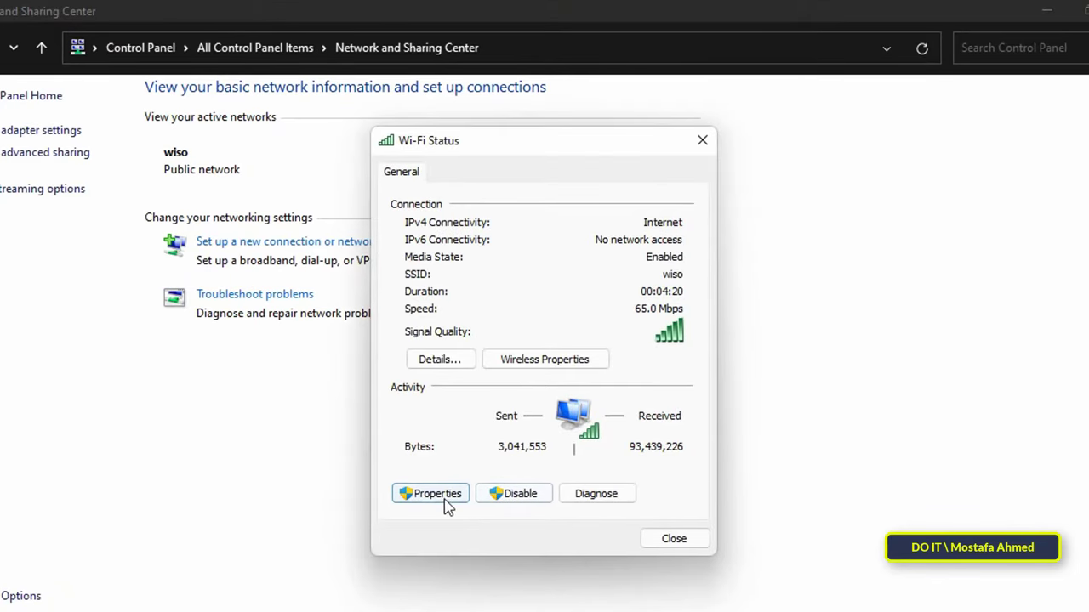
click(430, 493)
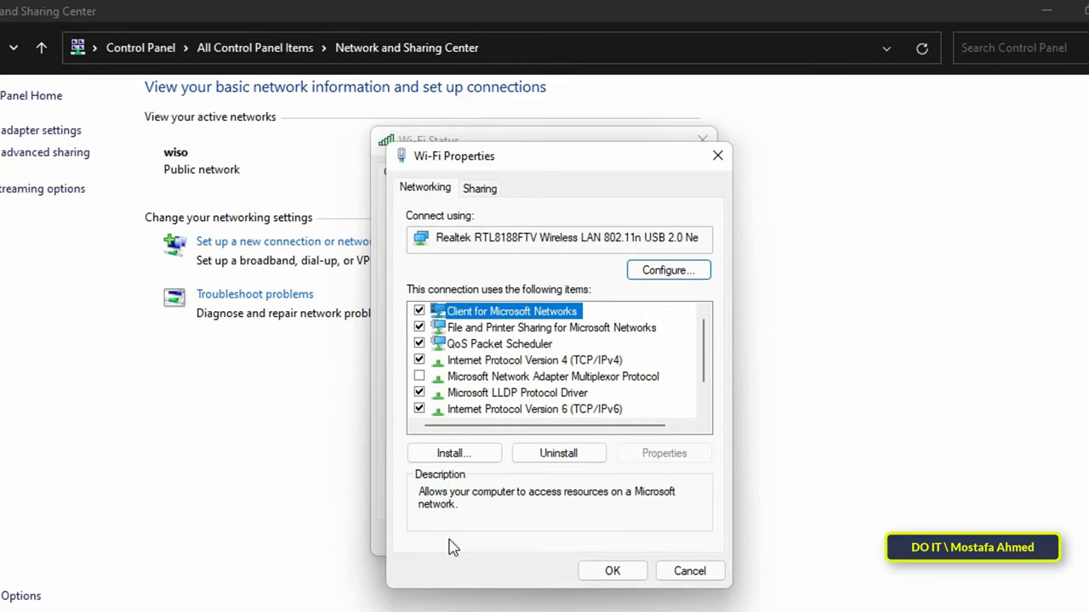
click(534, 360)
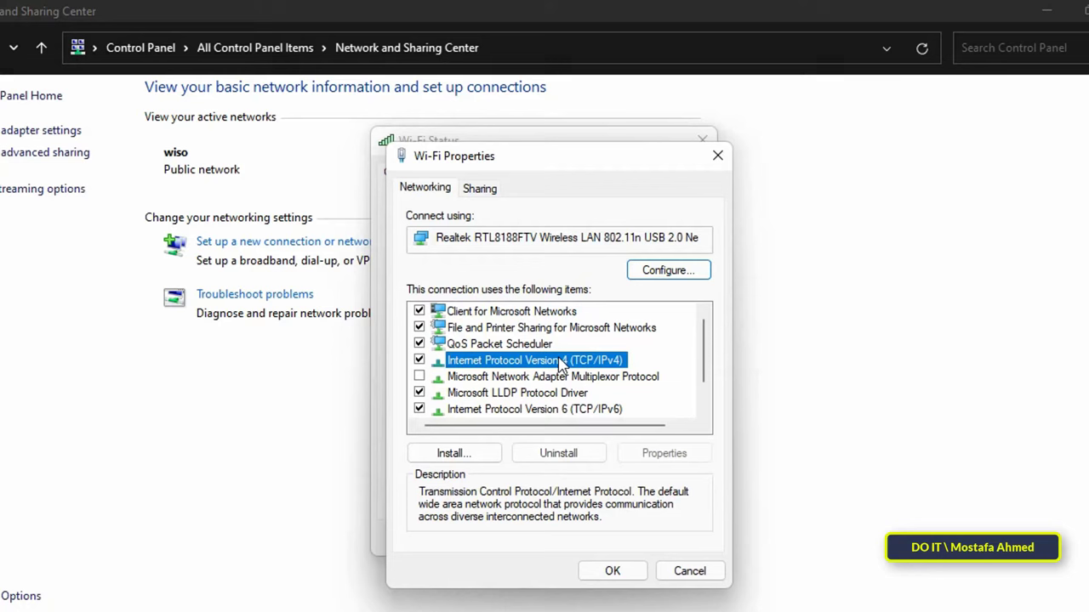
click(663, 453)
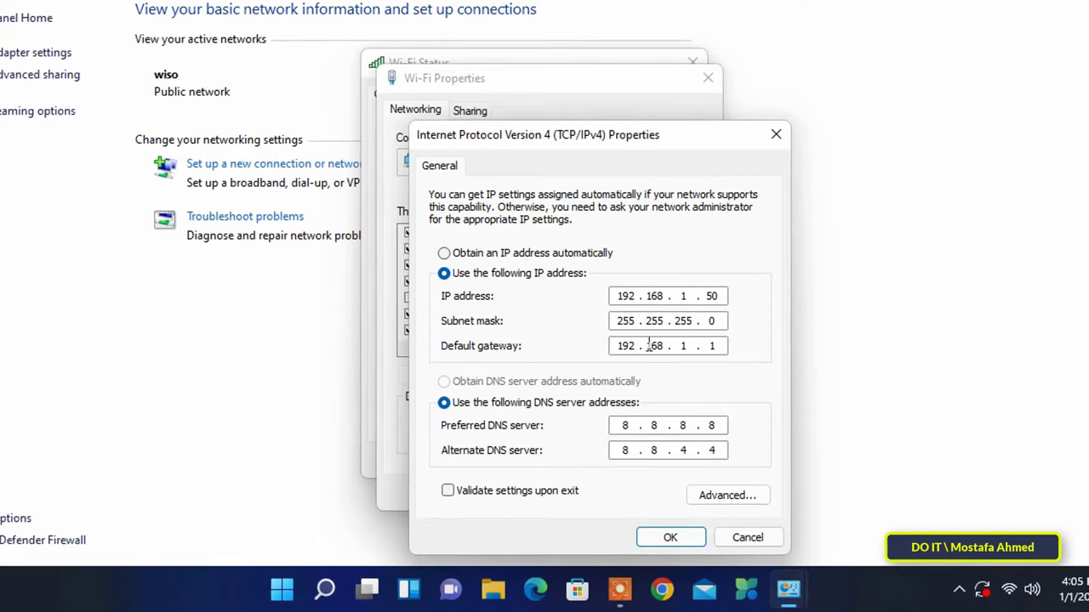
mouse_move(628, 492)
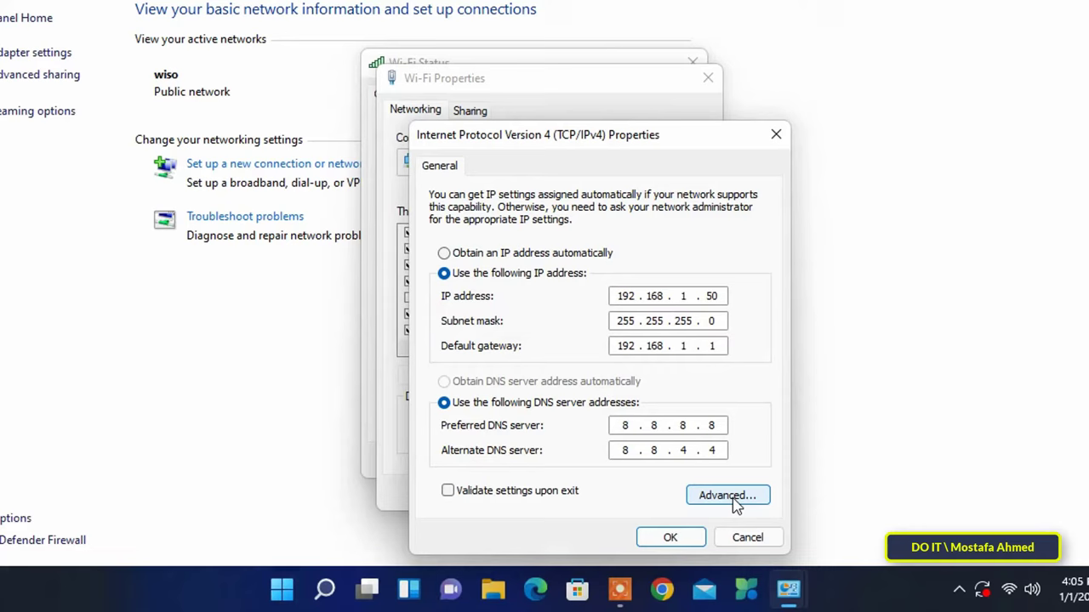
Open Advanced TCP/IP Settings from the IPv4 Properties dialog
click(727, 495)
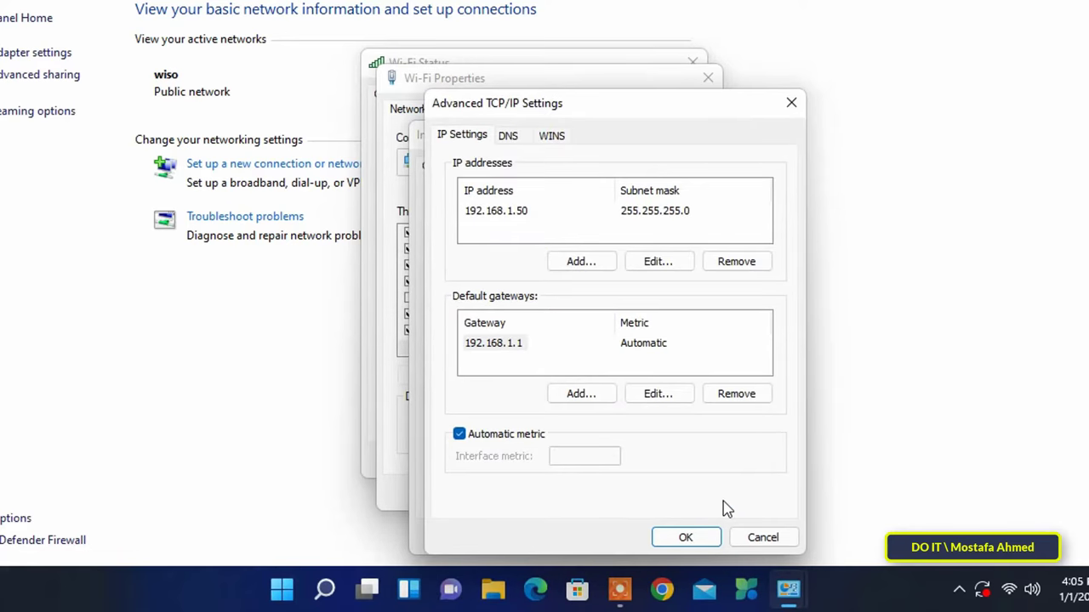
mouse_move(482, 173)
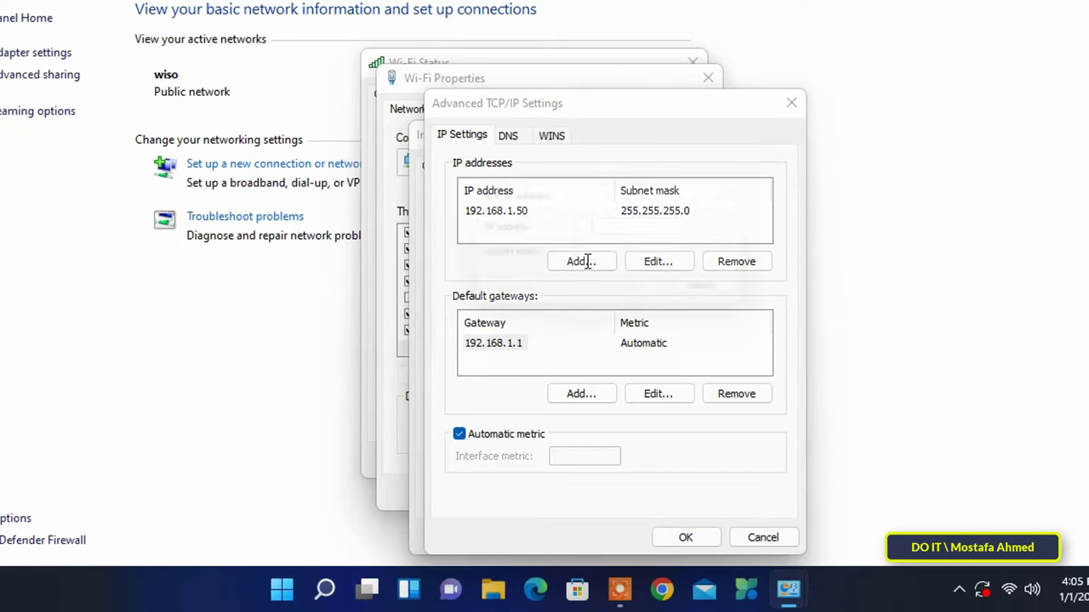
Add IP address 172.16.20.50 with mask 255.255.255.0 to the list
click(581, 261)
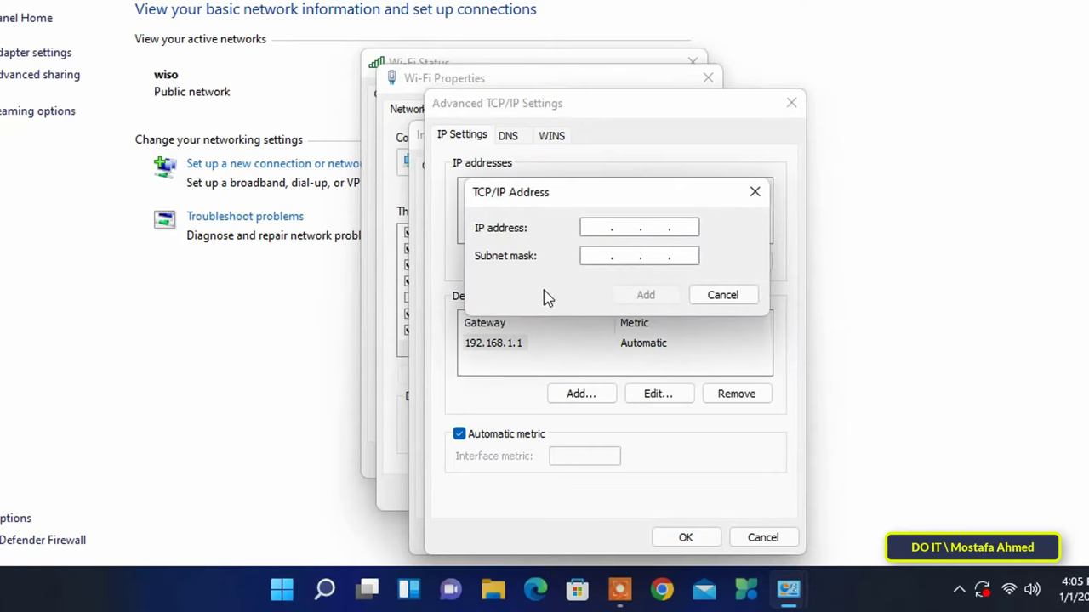
text(172 . 16 . 20 . 50)
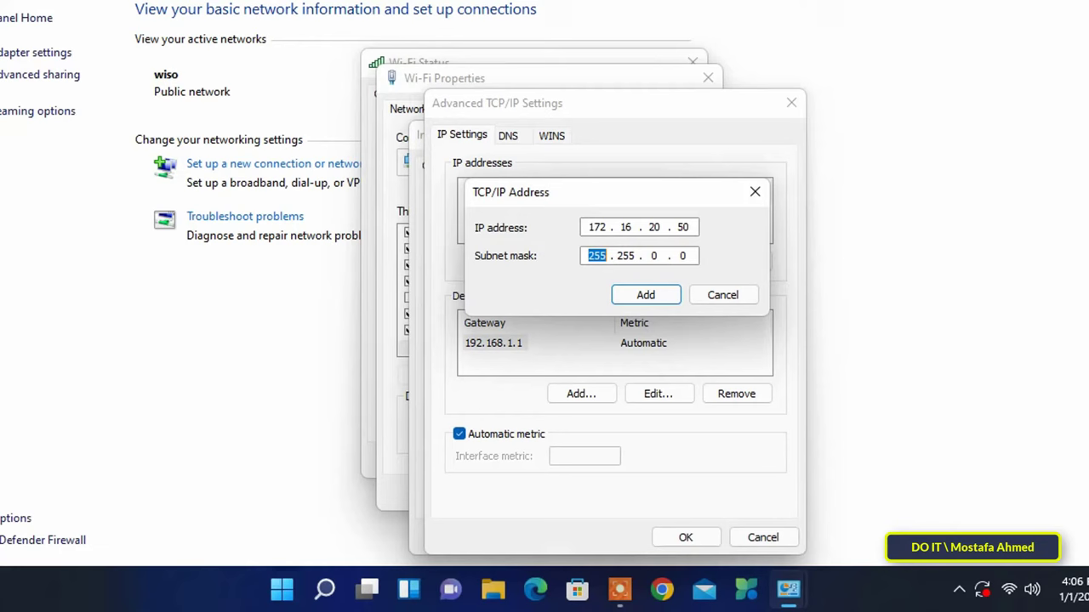
click(645, 295)
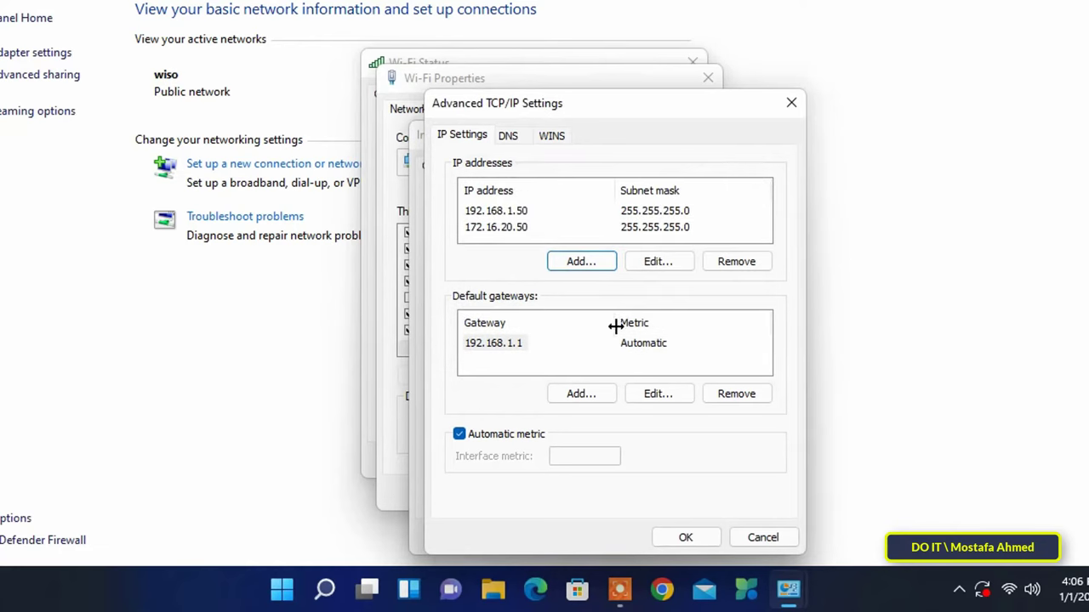
mouse_move(610, 233)
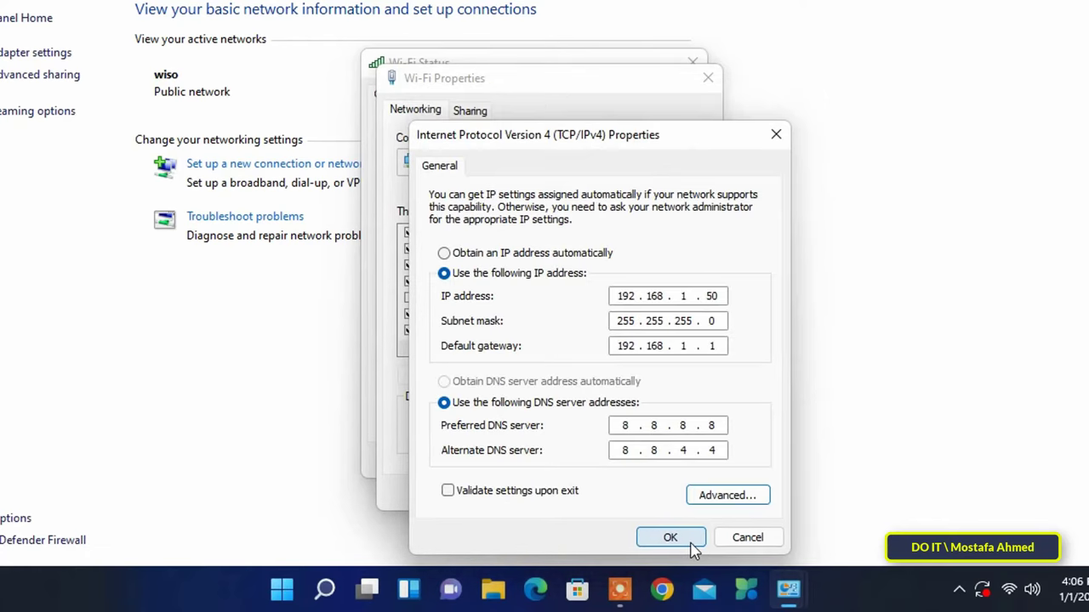
Apply the IPv4 changes, close Wi-Fi Properties, and view connection Details
click(670, 537)
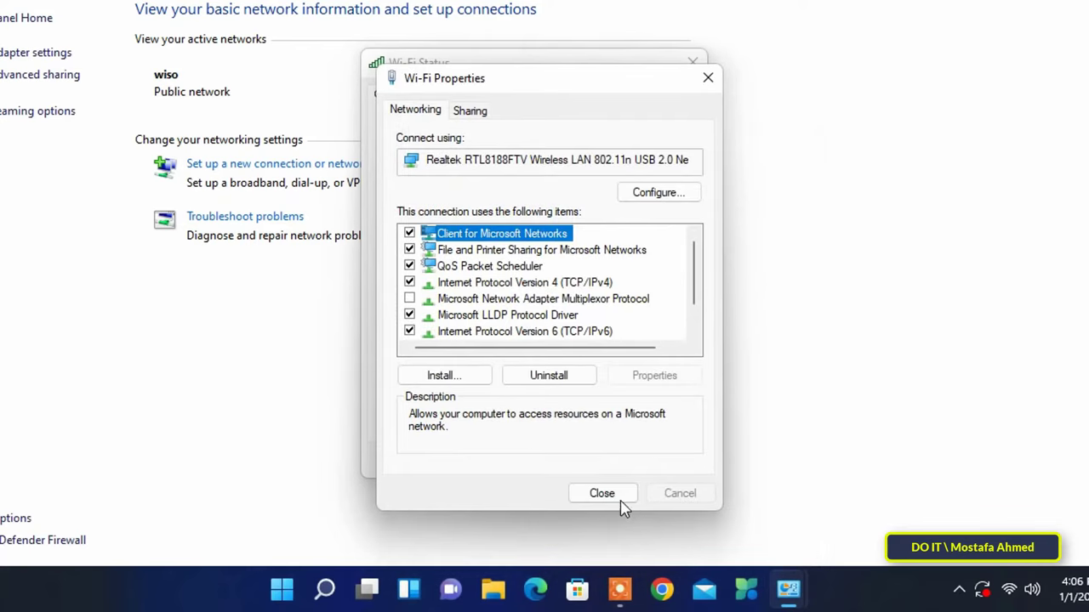
click(601, 493)
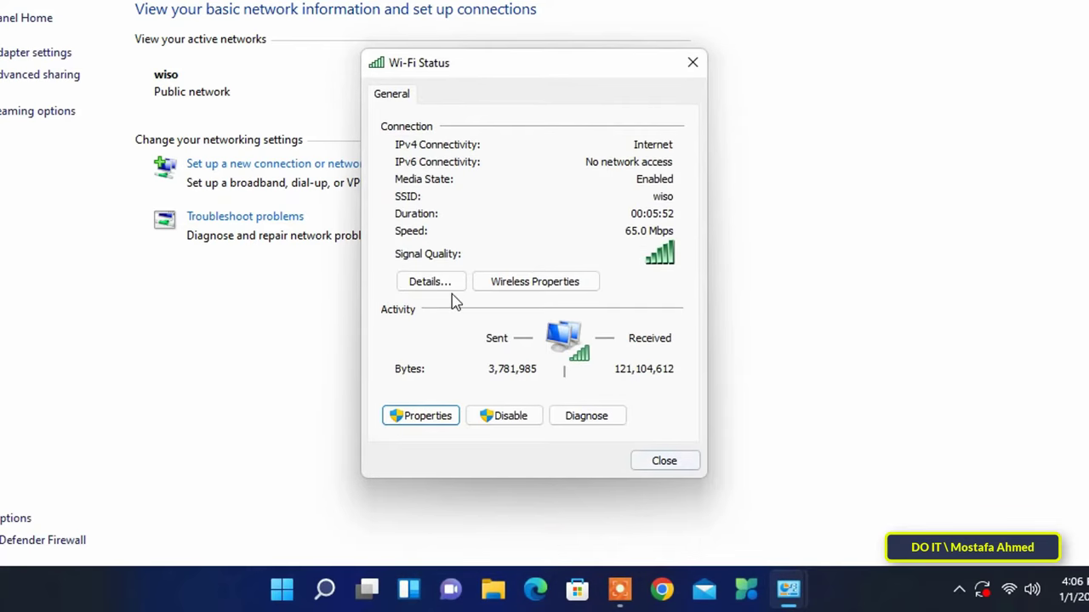
click(429, 281)
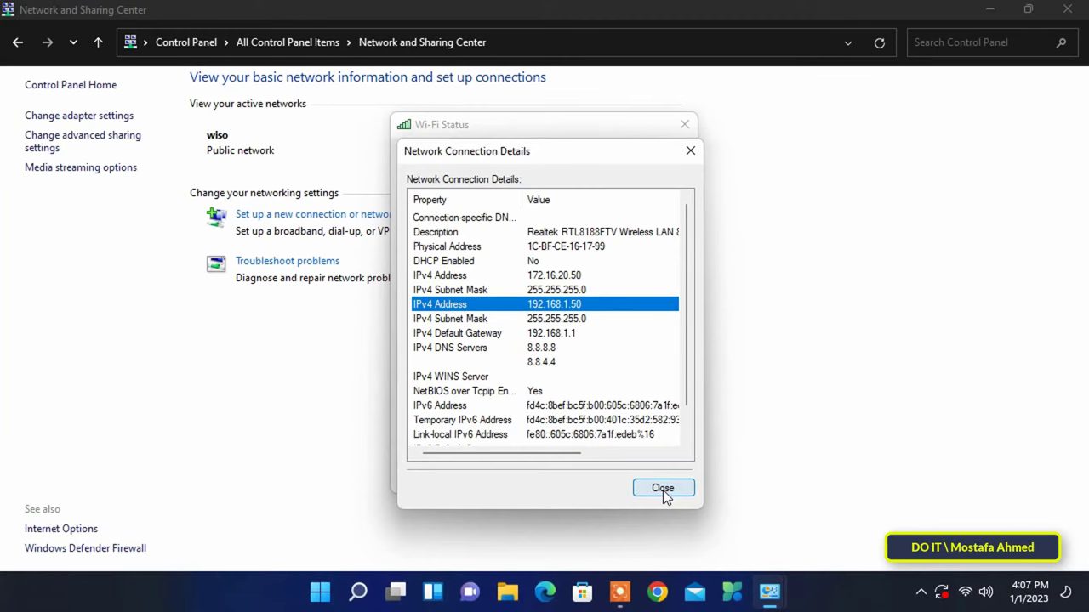
Close Network Connection Details after checking both IPv4 addresses
click(663, 487)
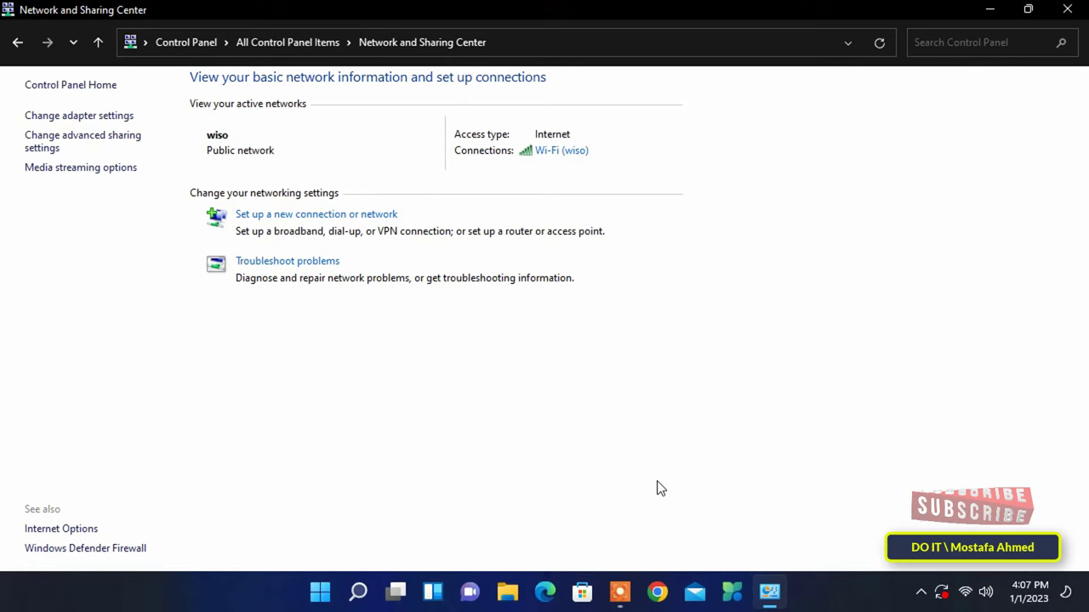
mouse_move(935, 106)
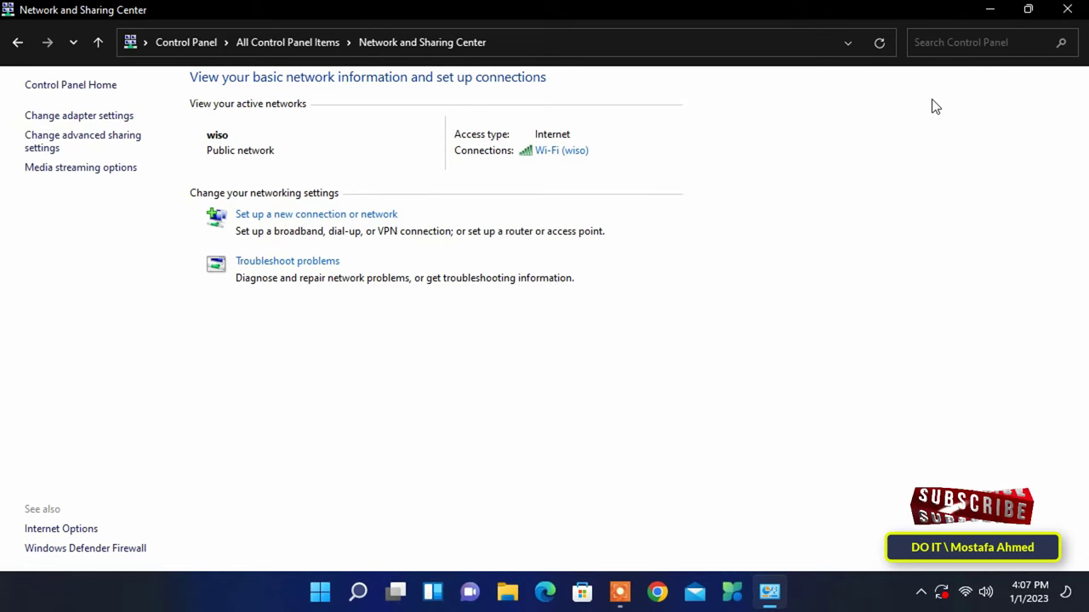